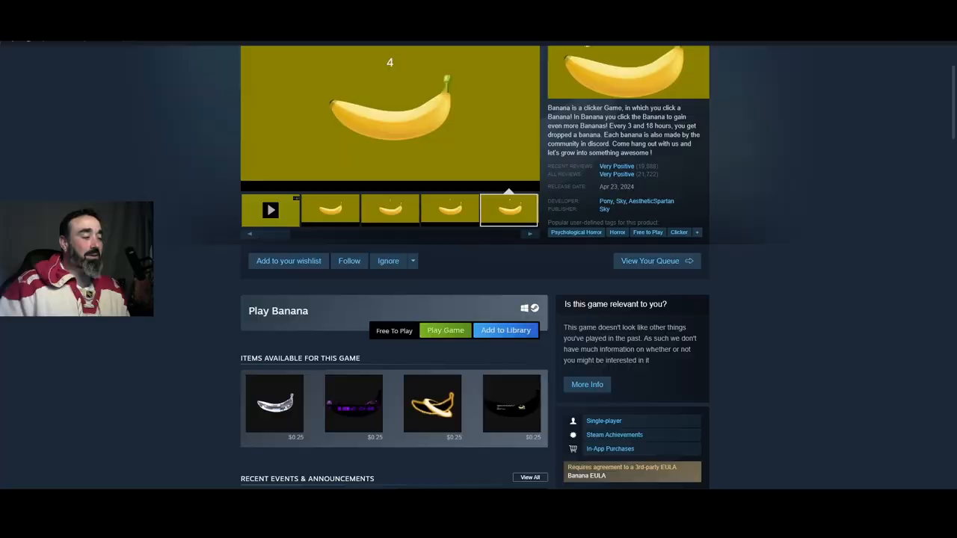
Start the free Banana game from its store page's Play Game button
{"action": "scroll", "scroll_direction": "down", "scroll_amount": 3}
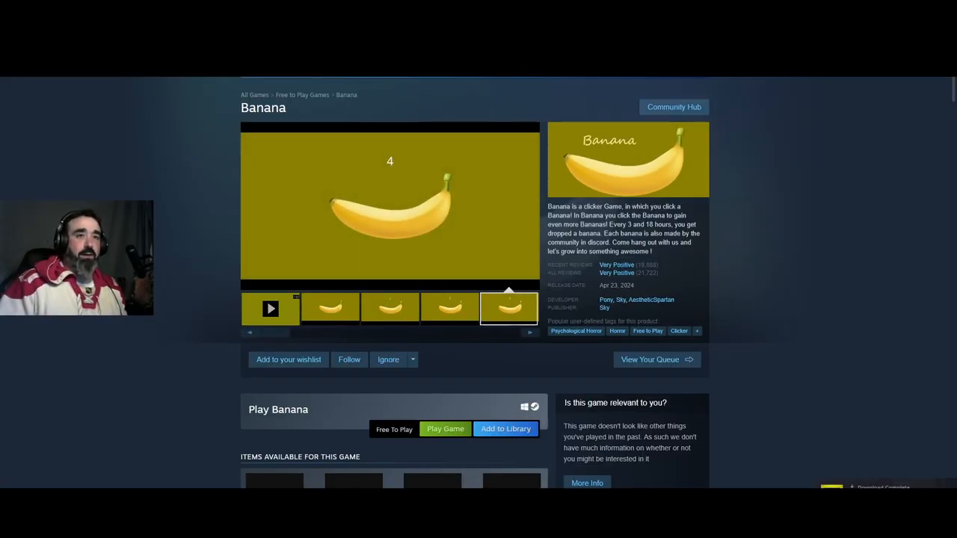
{"action": "left_click", "coordinate": [444, 428]}
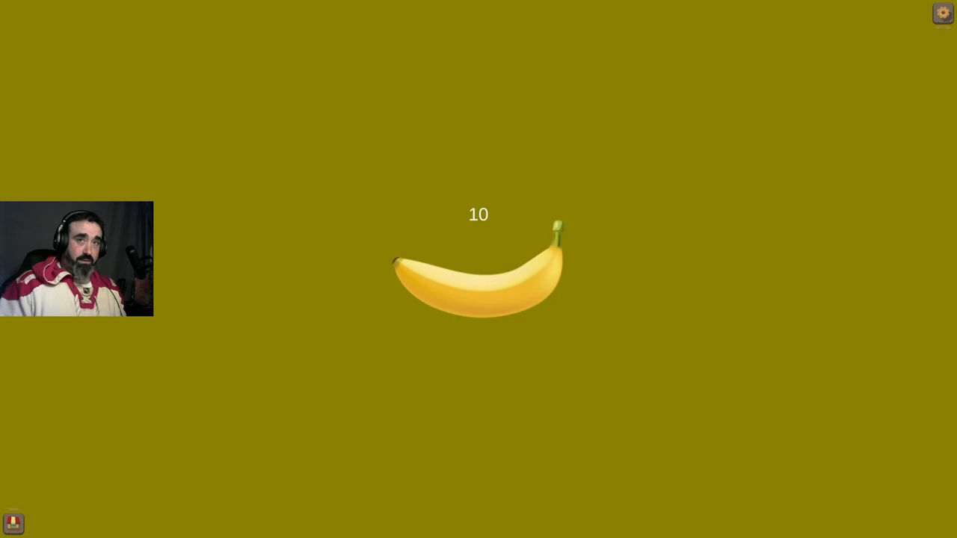